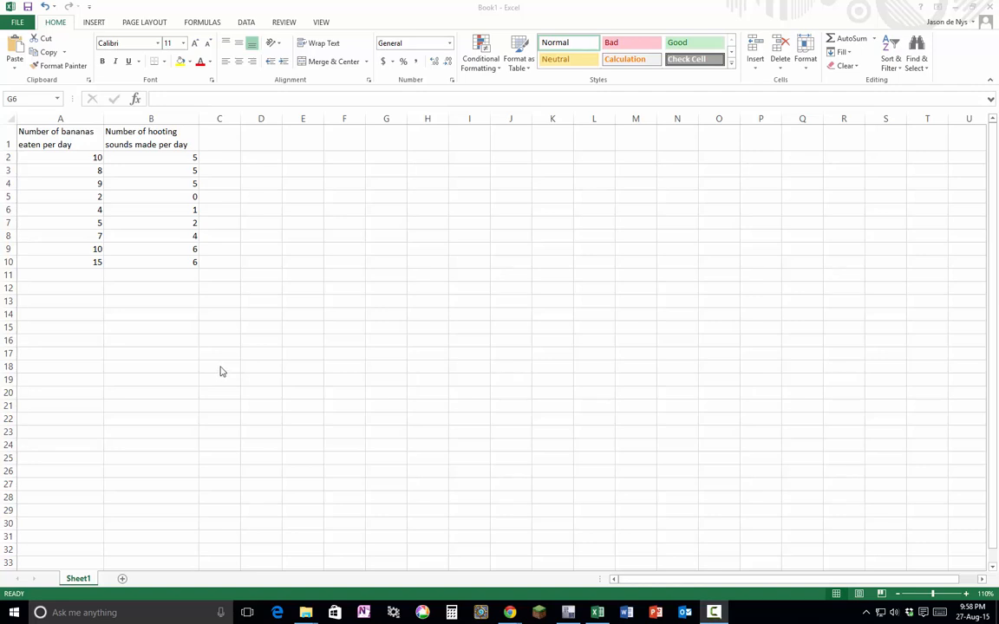
mouse_move(86, 239)
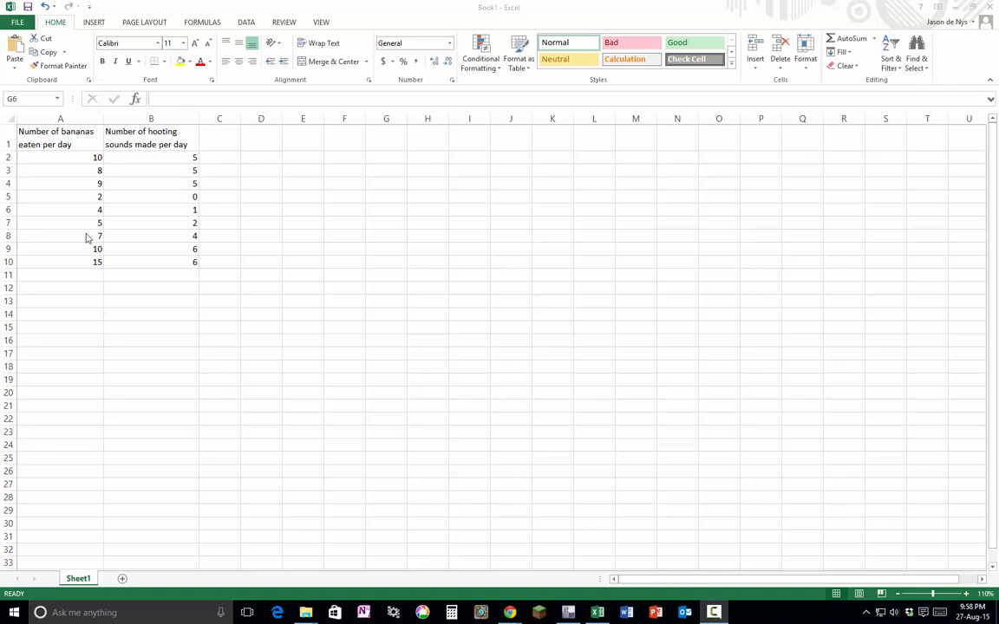
mouse_move(208, 209)
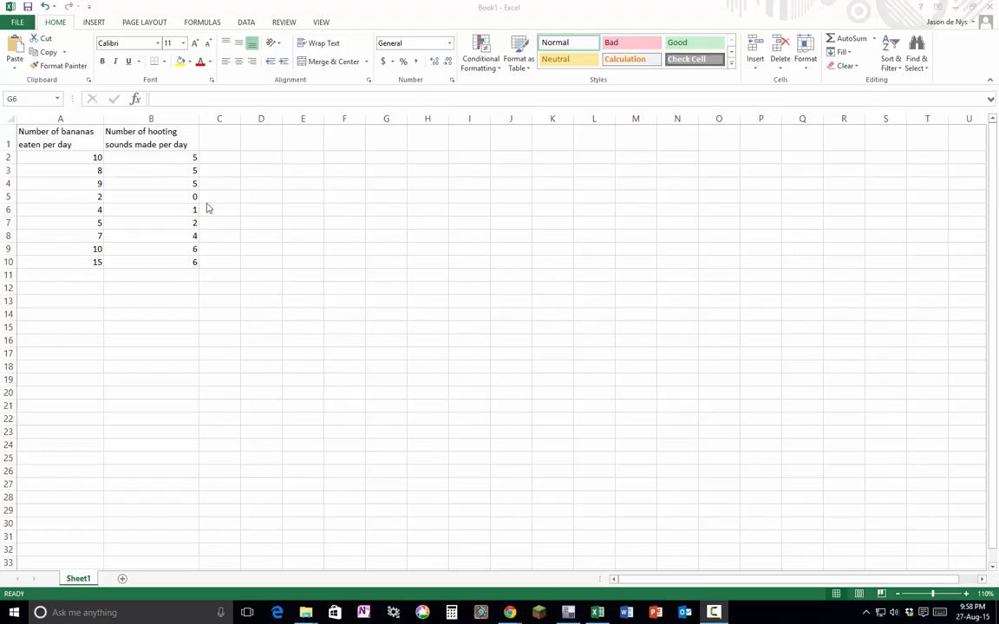
Select the bananas-eaten and hooting-sounds data in A1:B10 with headers.
left_click(60, 145)
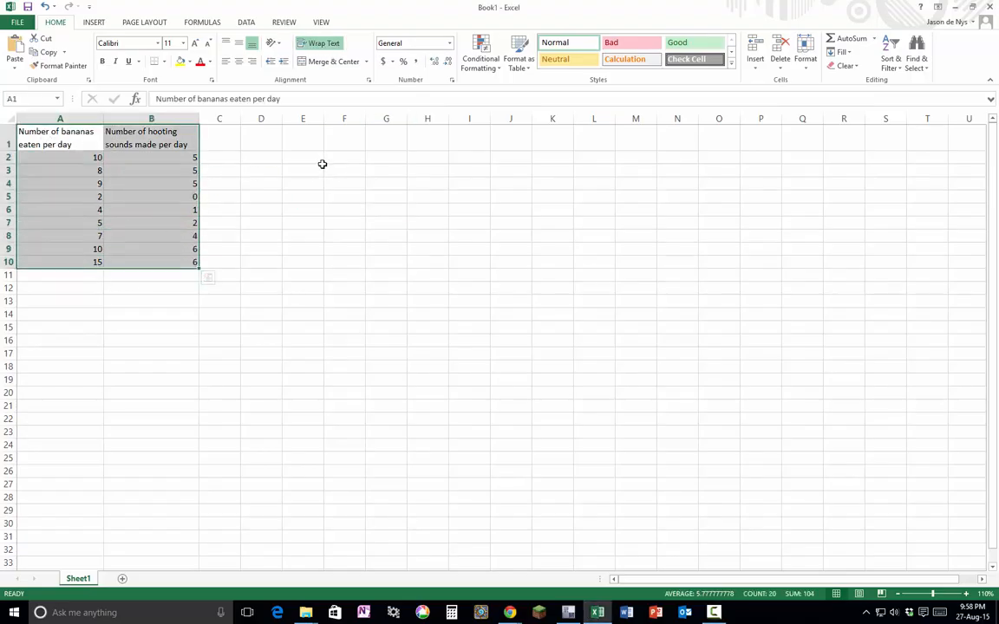
Insert a basic scatter chart of hooting sounds against bananas eaten.
left_click(94, 22)
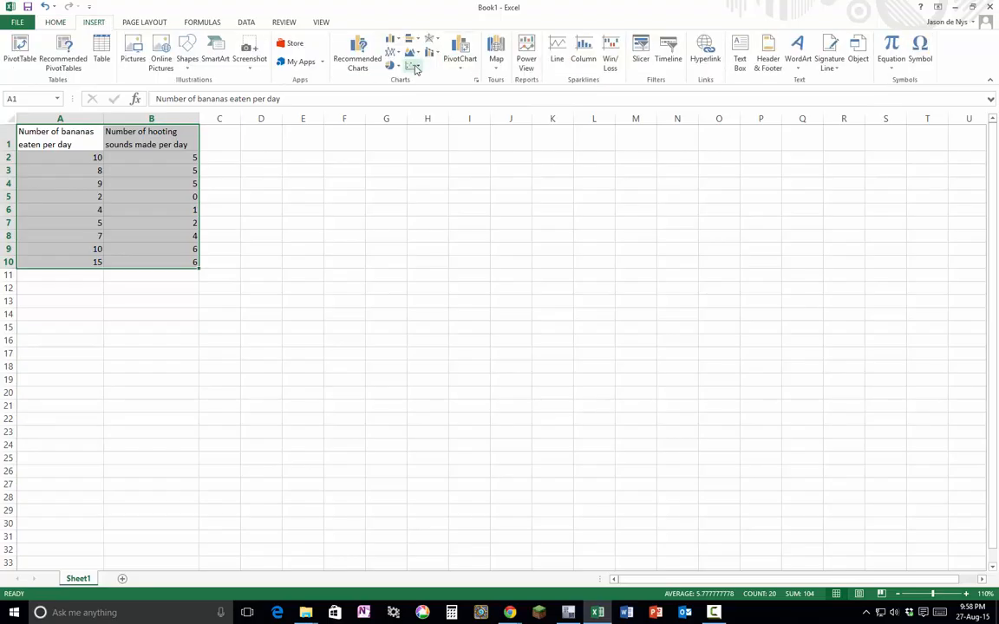
left_click(412, 68)
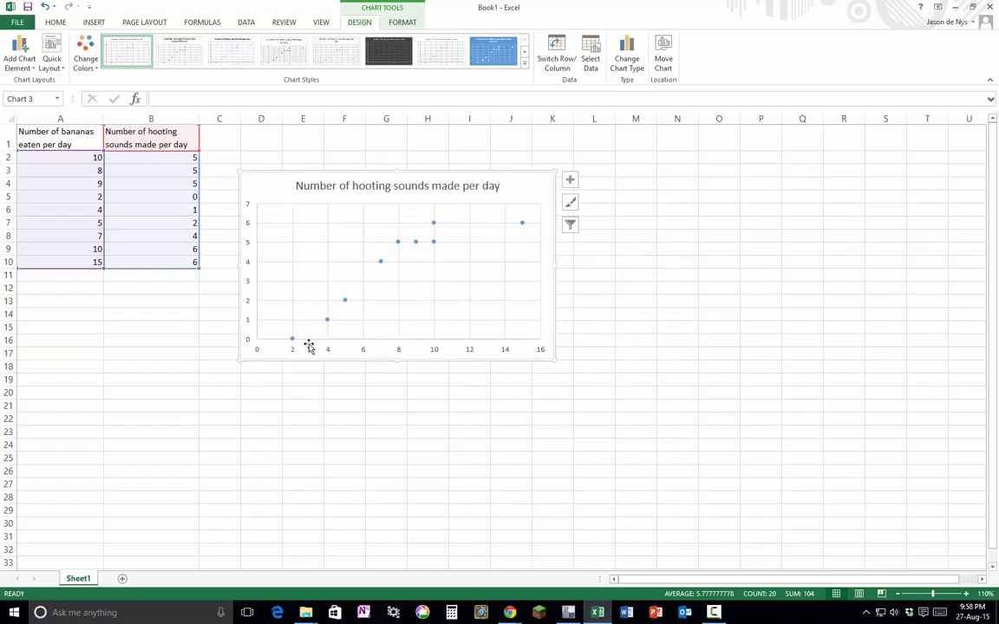
mouse_move(486, 238)
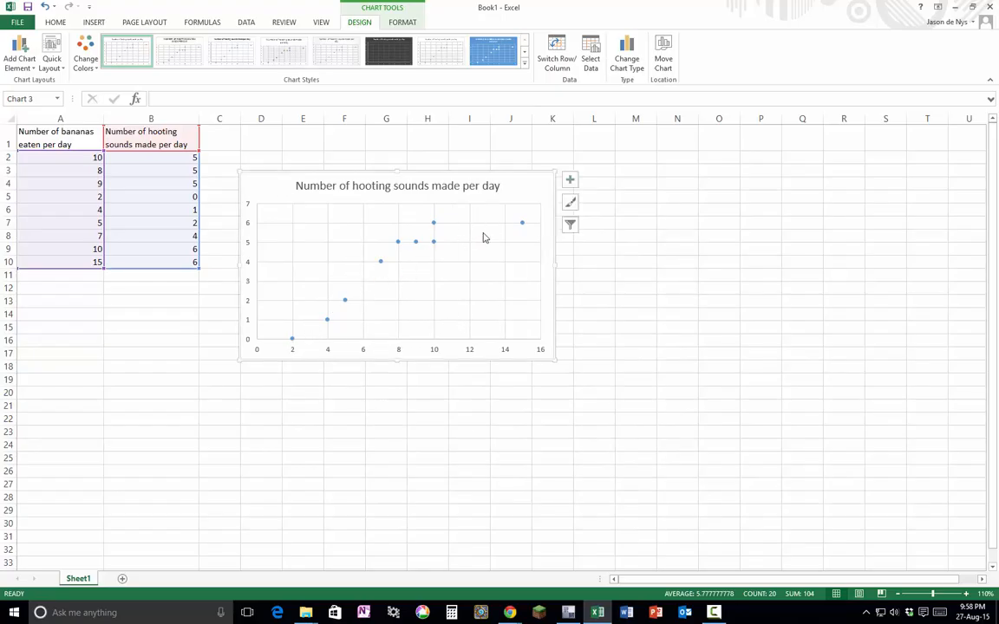
mouse_move(382, 264)
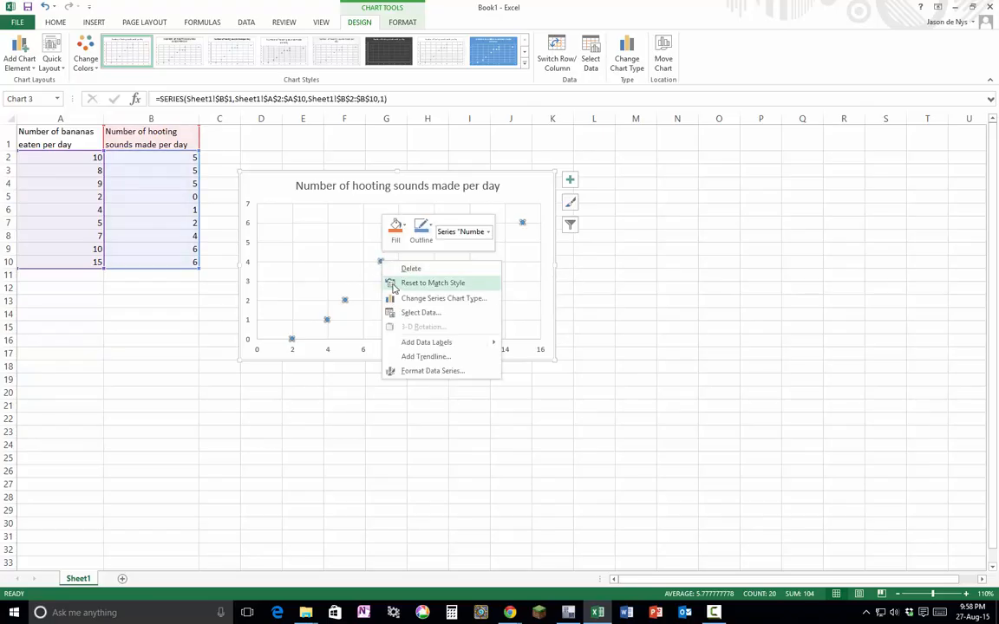
mouse_move(425, 358)
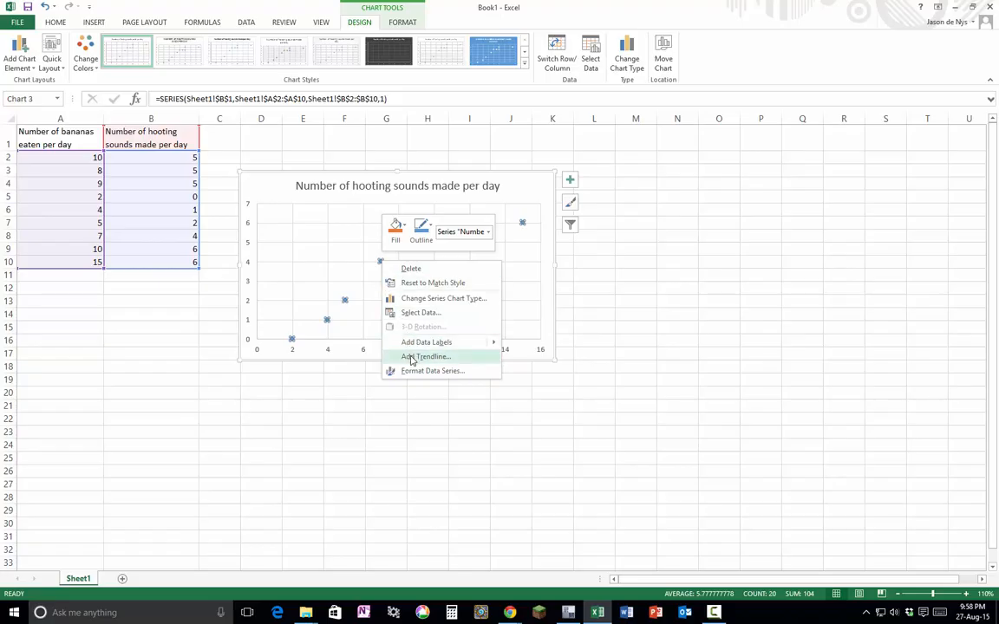
Add a linear trendline to the scatter chart's data points.
left_click(426, 357)
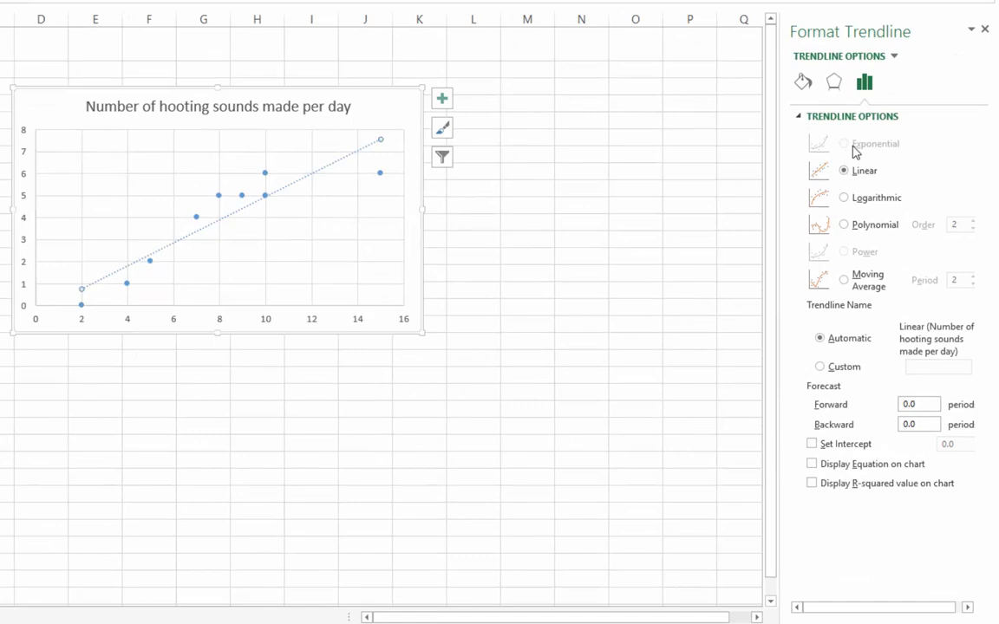
mouse_move(888, 245)
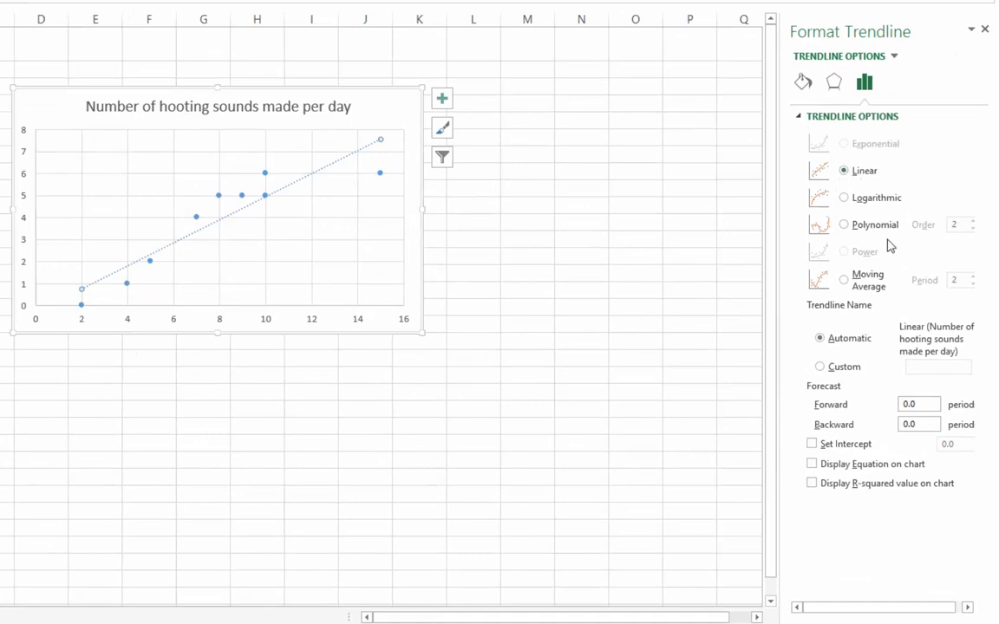
mouse_move(850, 380)
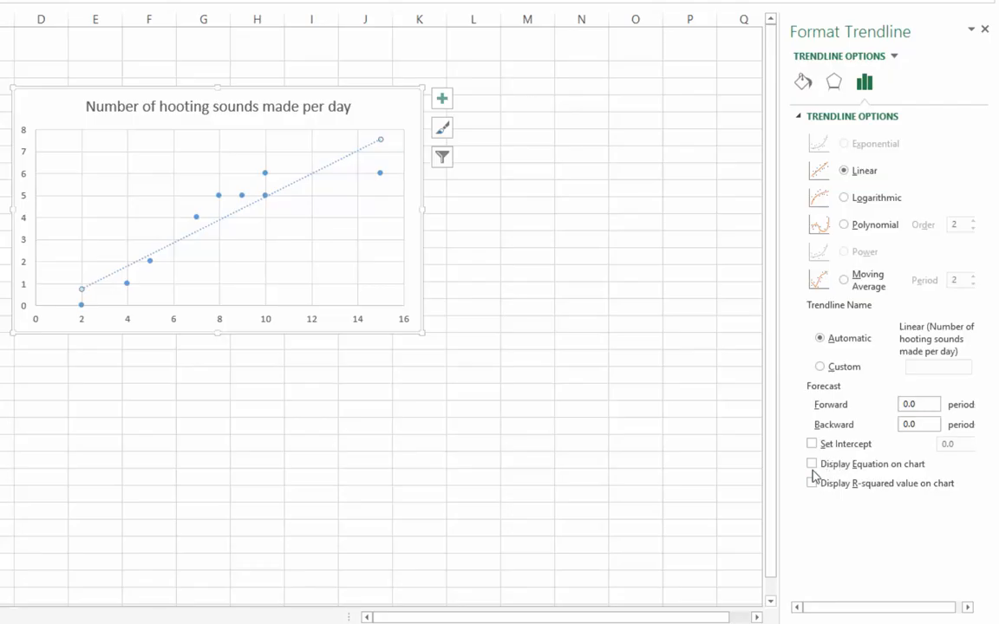
Display the trendline equation y = 0.5232x - 0.2918 and its R² value on the chart.
left_click(812, 464)
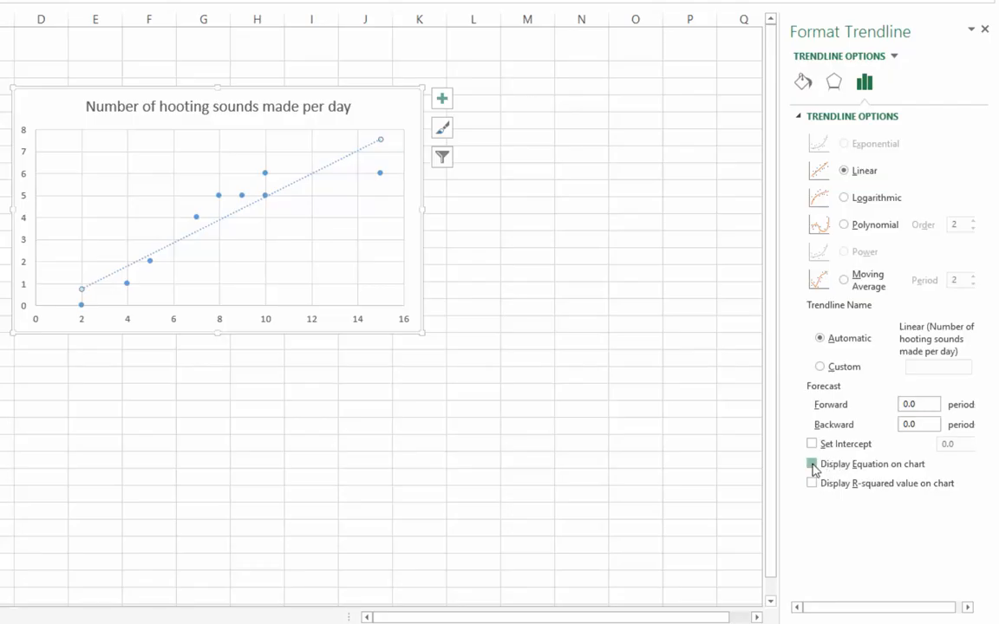
left_click(812, 464)
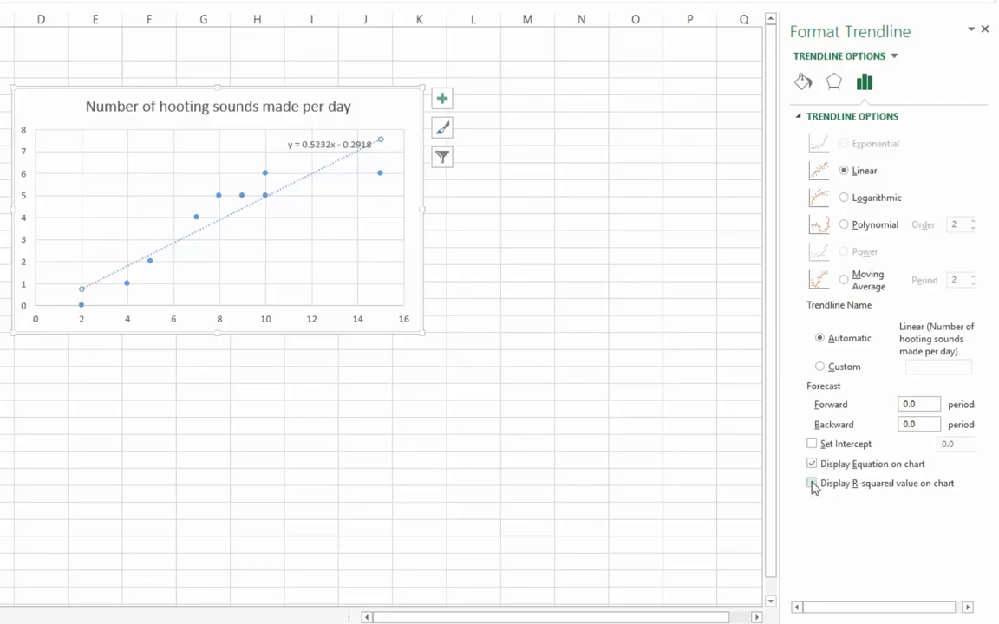
left_click(812, 483)
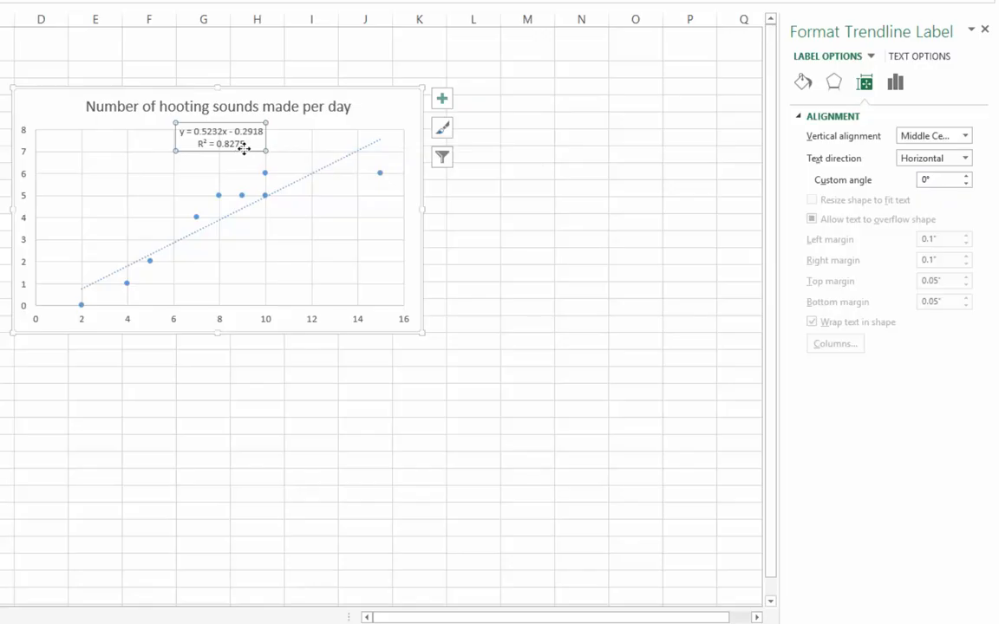
mouse_move(247, 145)
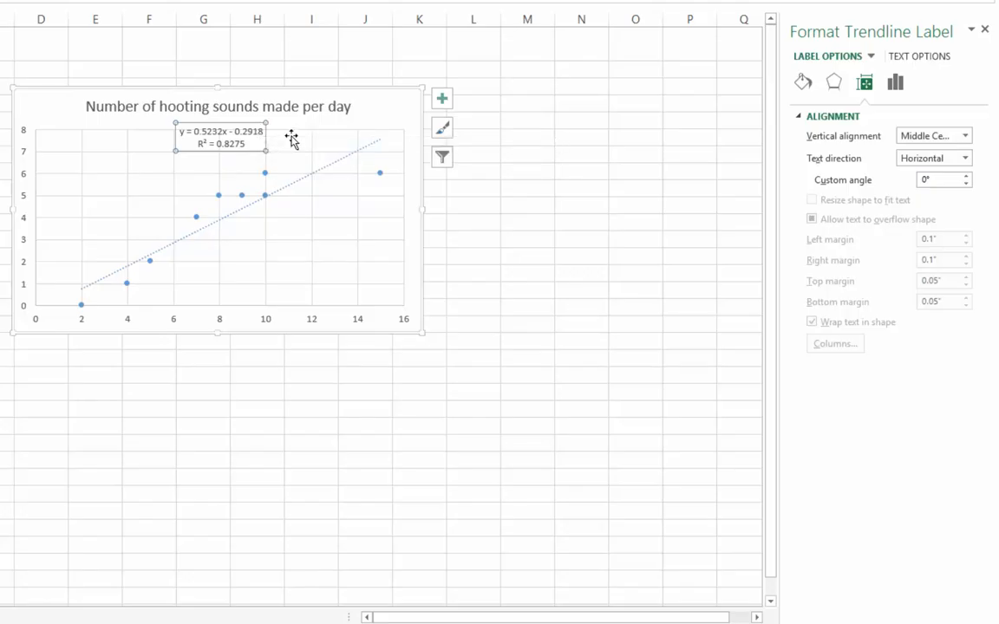
mouse_move(275, 131)
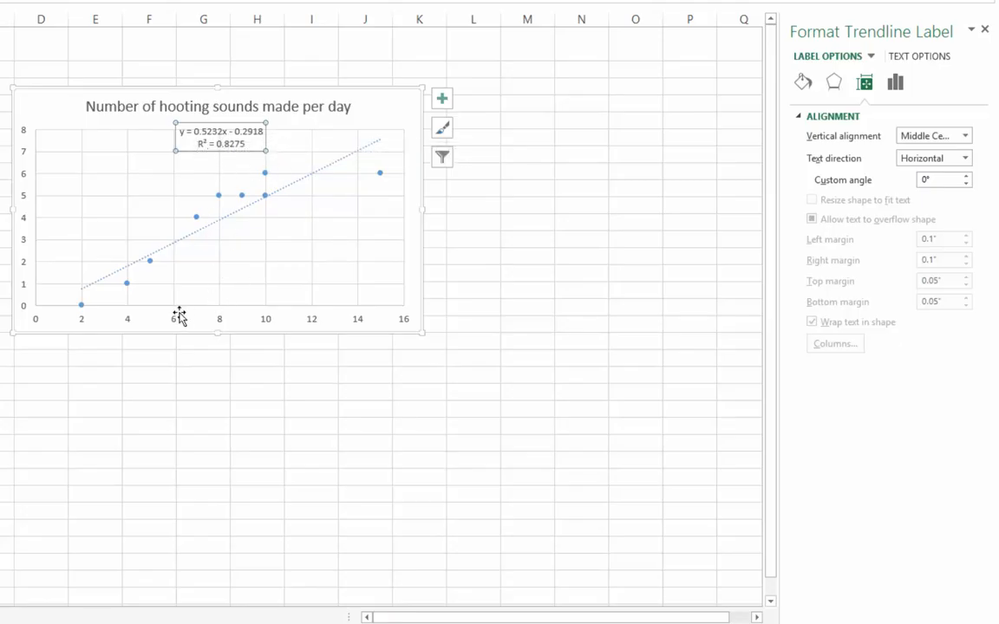
mouse_move(254, 325)
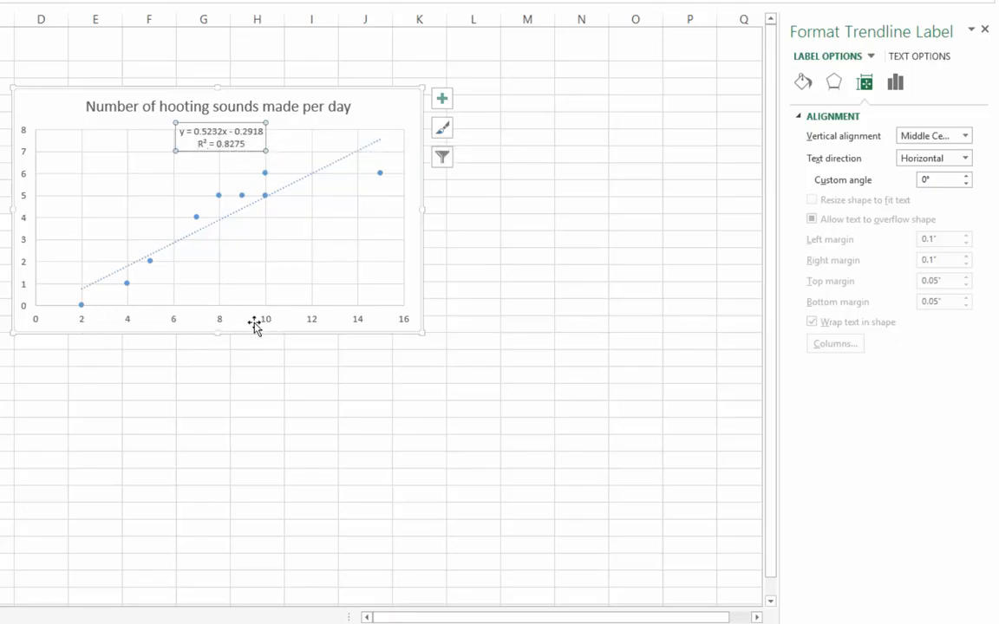
mouse_move(221, 137)
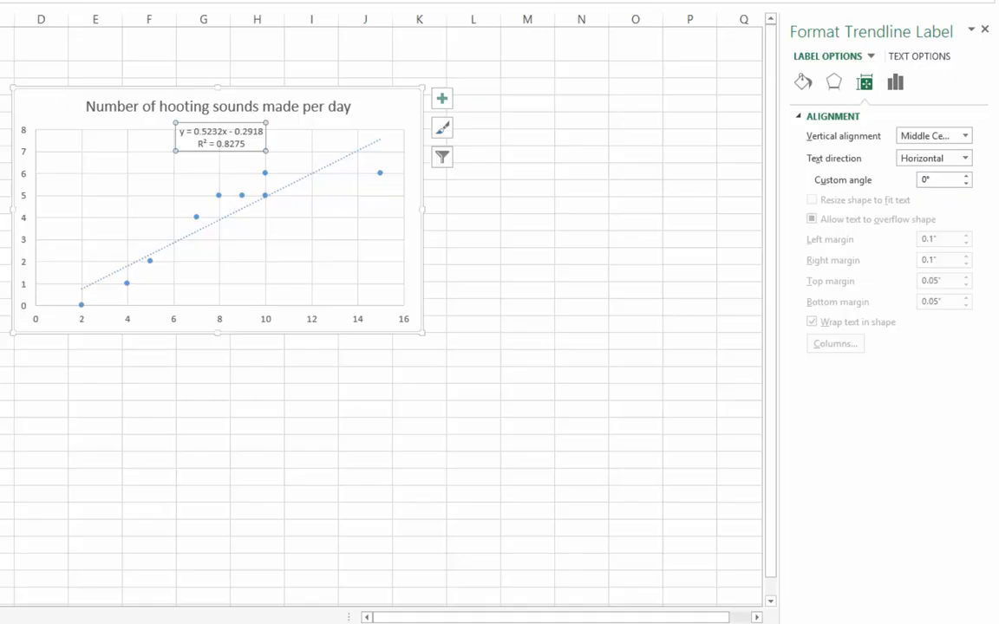
mouse_move(208, 275)
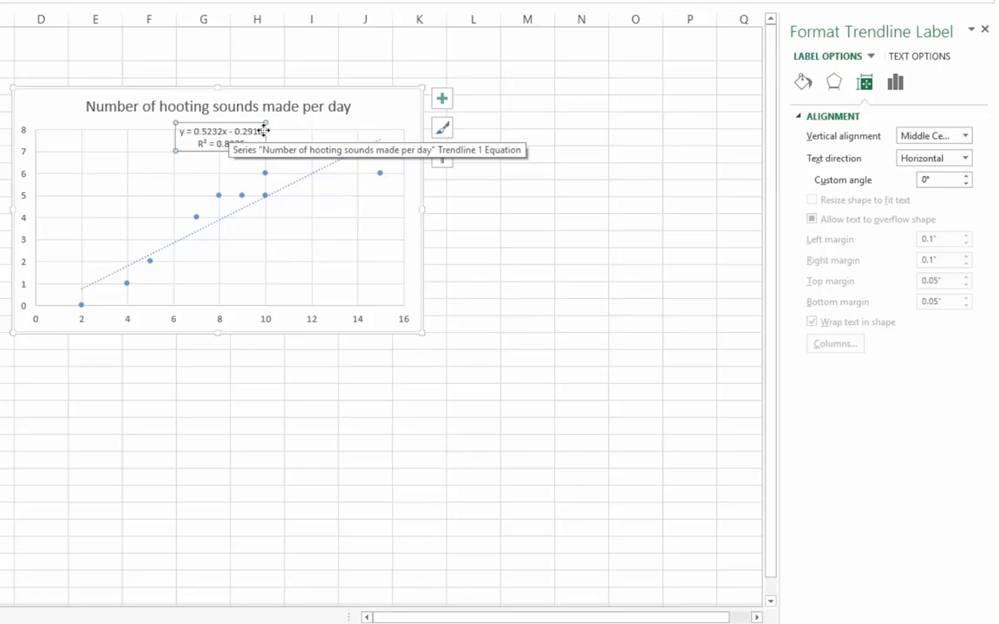
Copy the trendline equation y = 0.5232x - 0.2918 into a cell in column M.
double_click(219, 131)
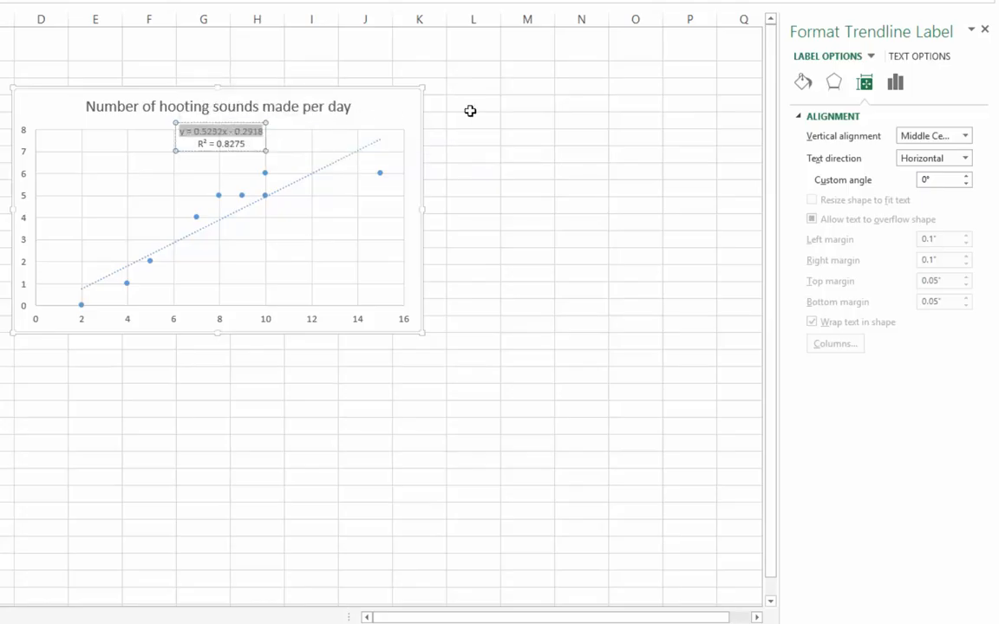
left_click(527, 44)
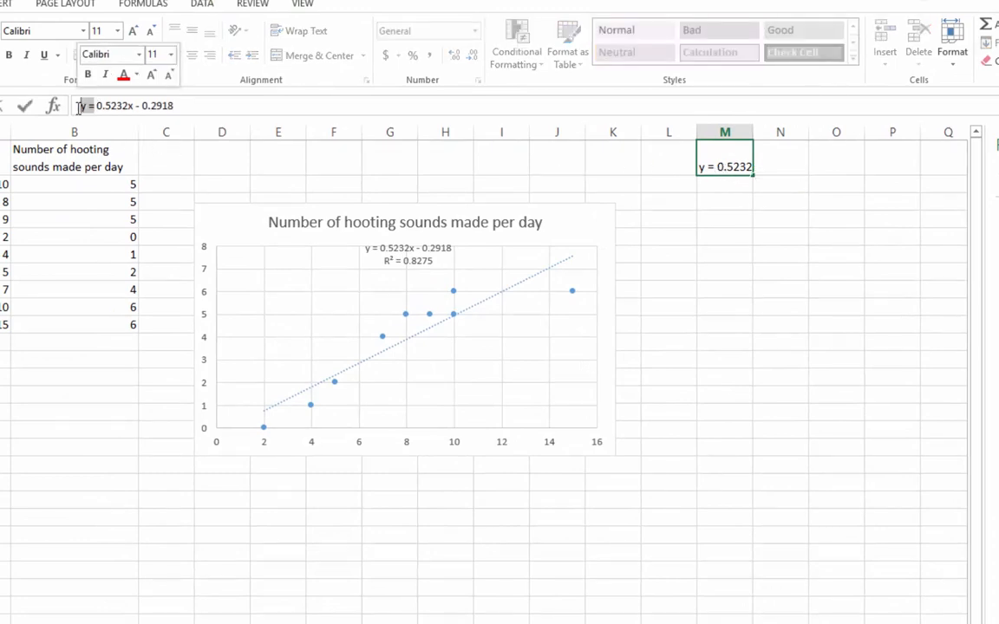
Turn the equation in M1 into the formula =0.5232*12 - 0.2918, giving 5.9866.
left_click(73, 131)
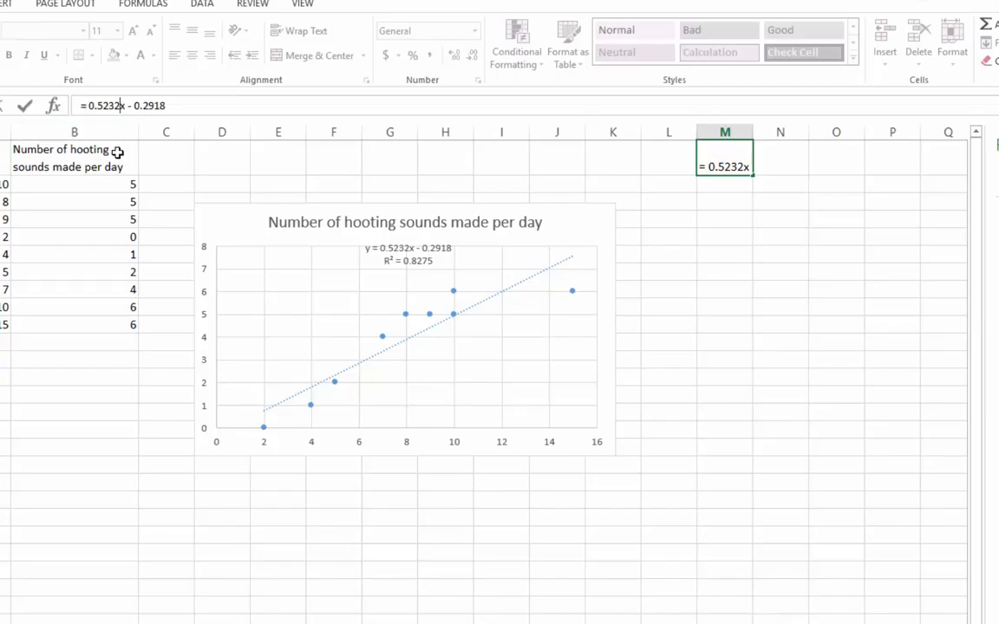
type("*")
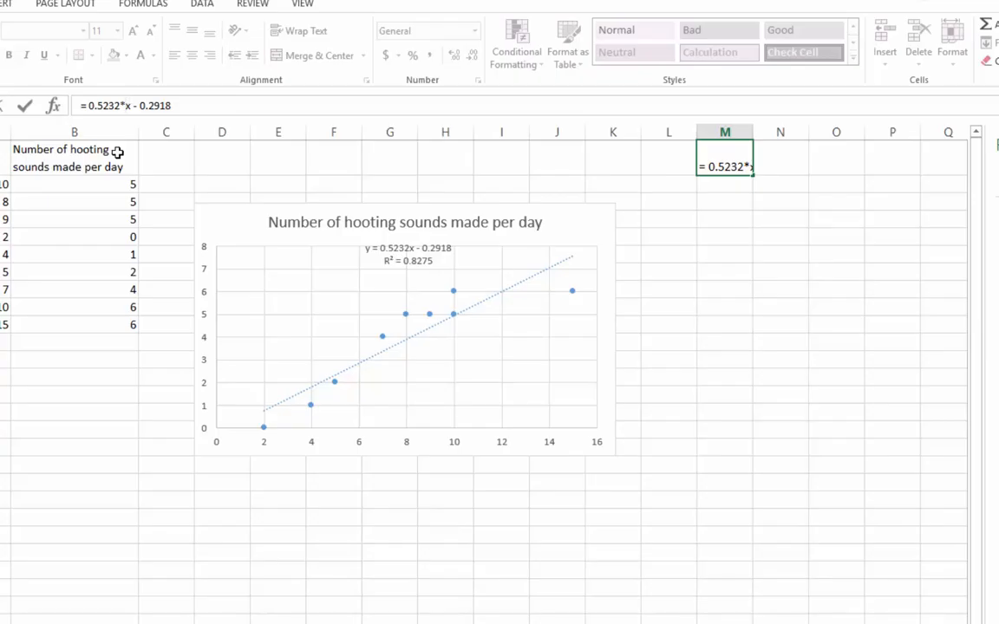
key("enter")
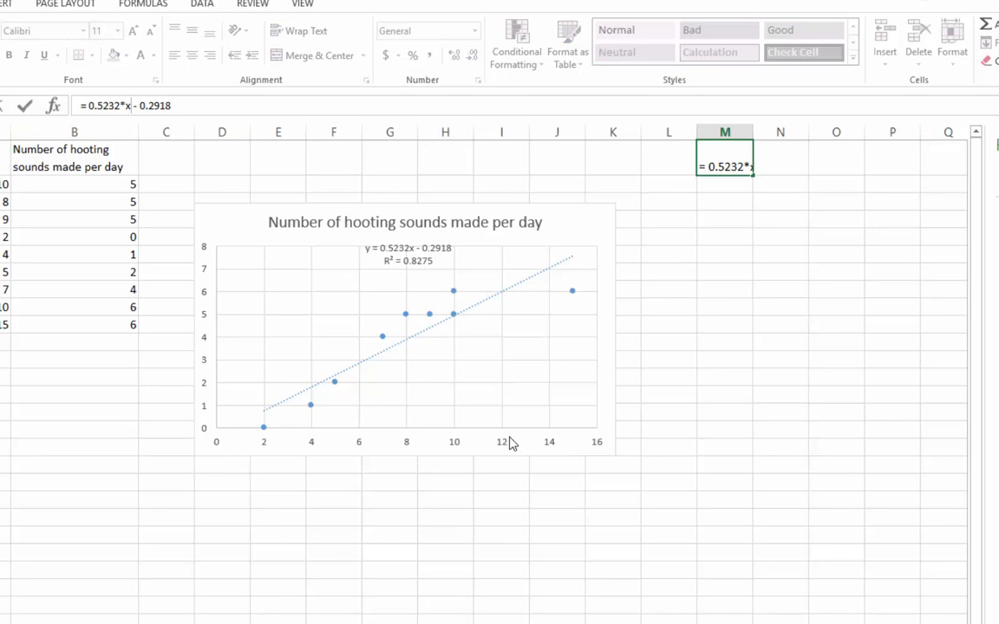
mouse_move(541, 307)
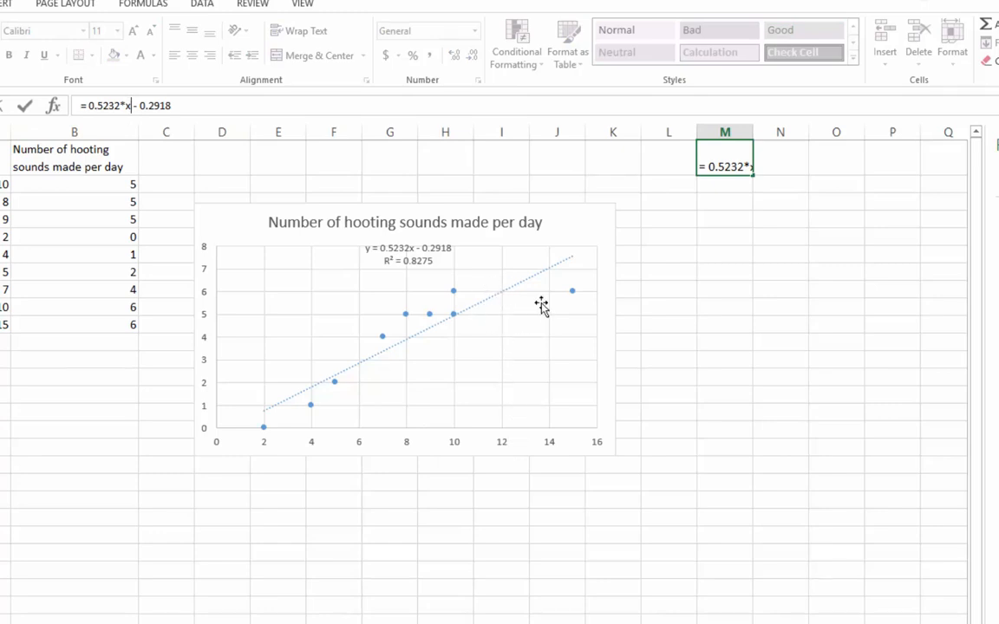
mouse_move(507, 453)
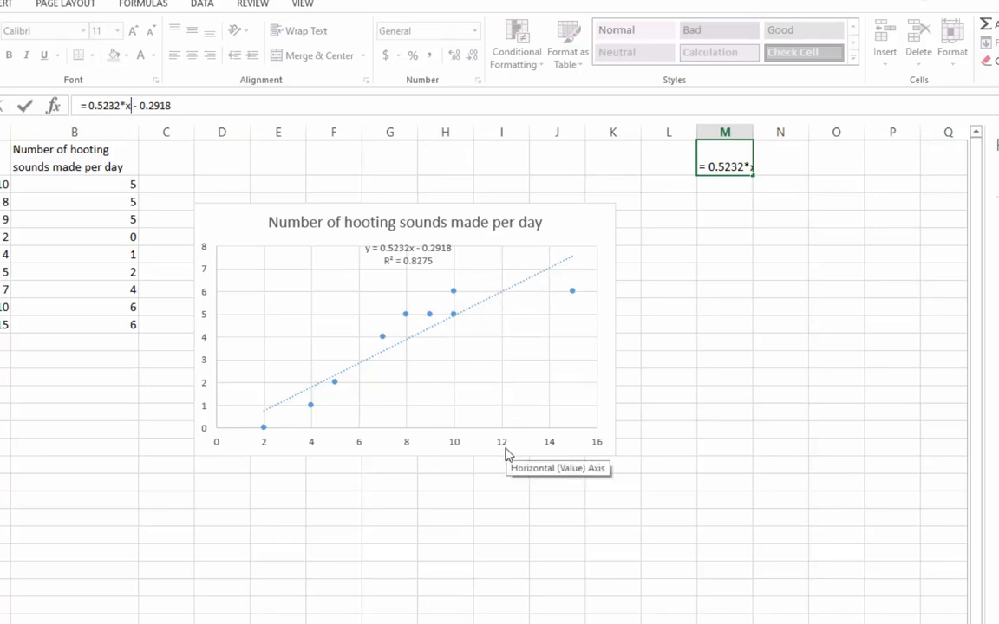
mouse_move(510, 275)
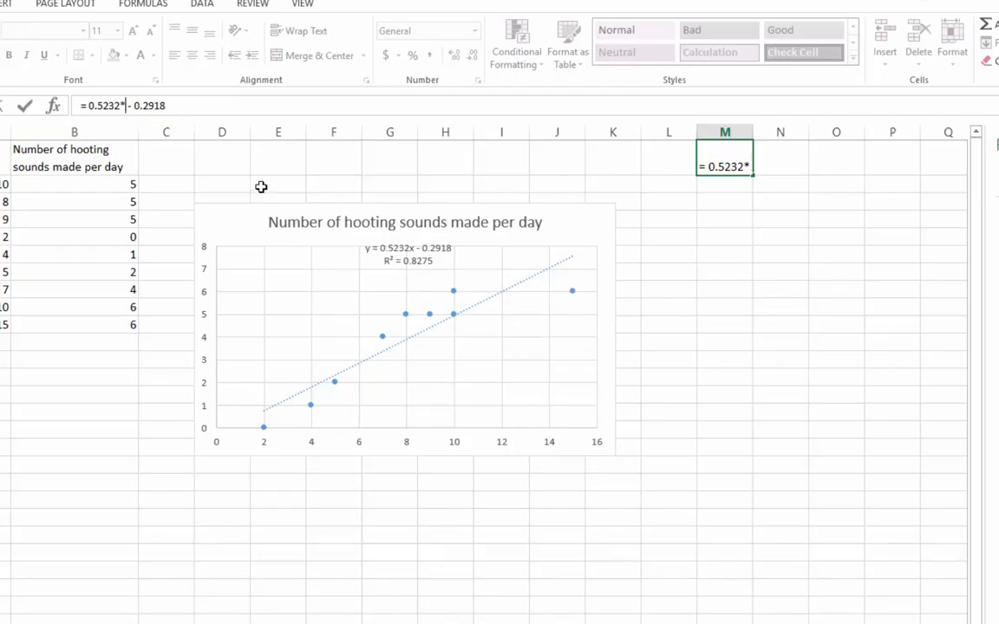
type("12")
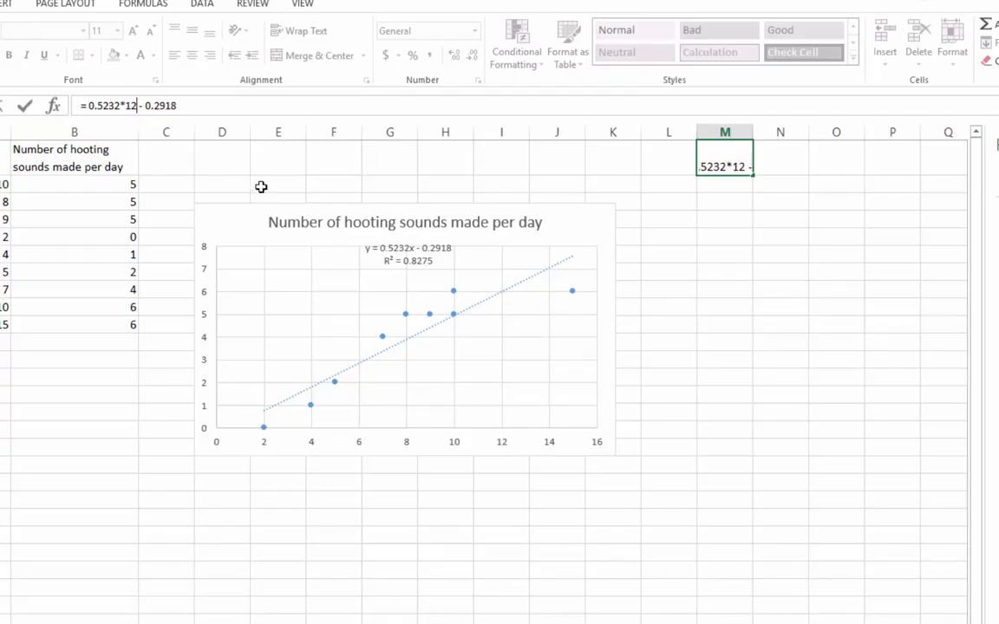
key("enter")
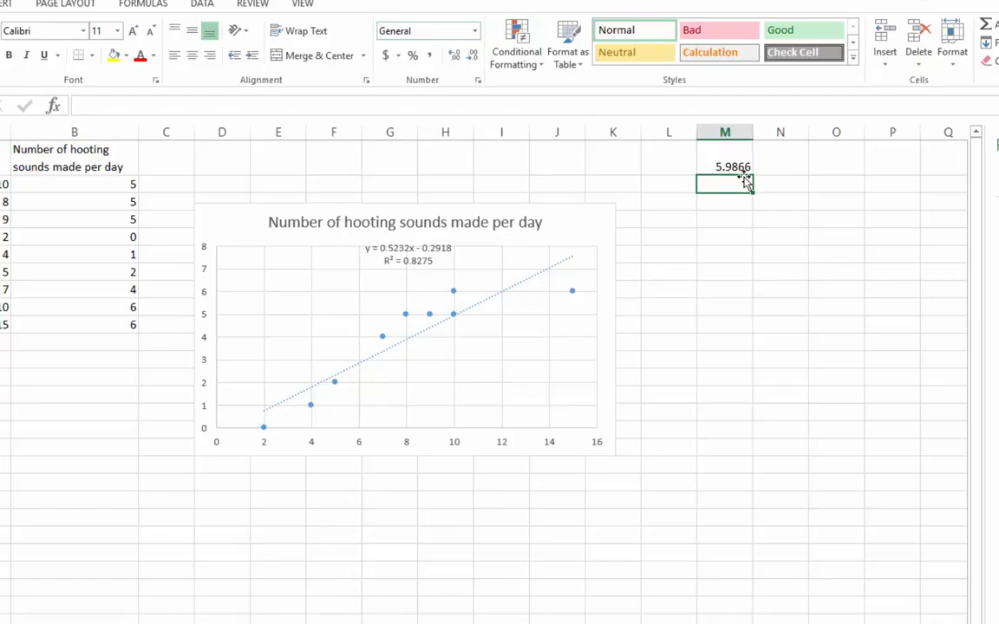
mouse_move(607, 242)
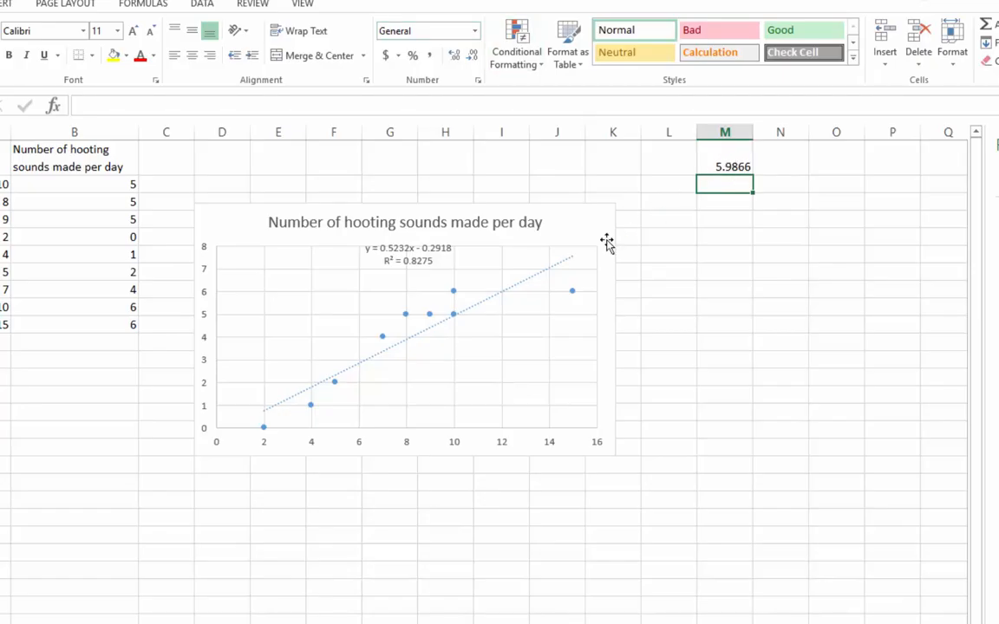
mouse_move(499, 299)
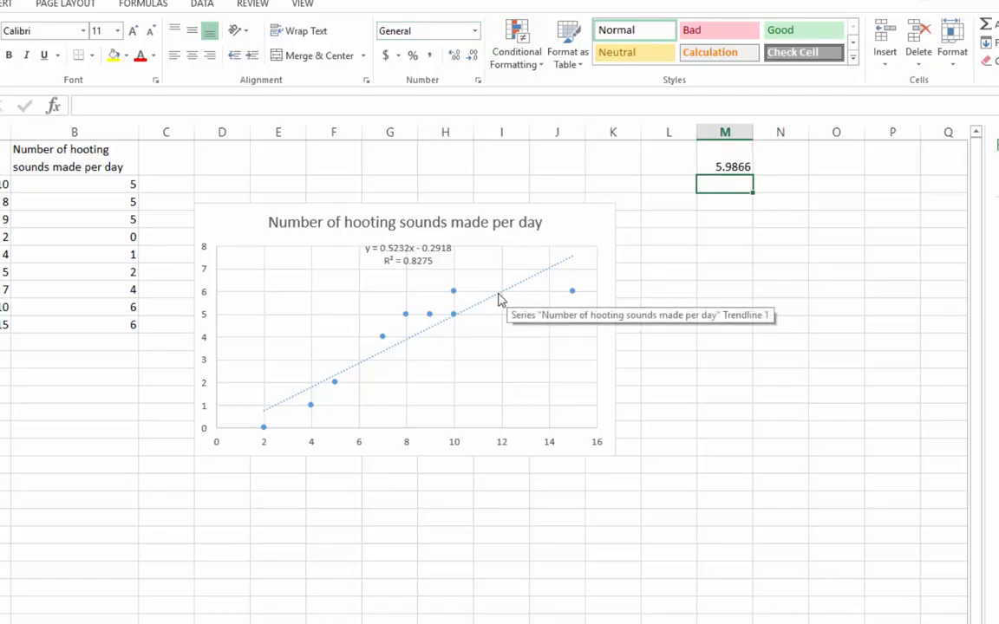
left_click(725, 166)
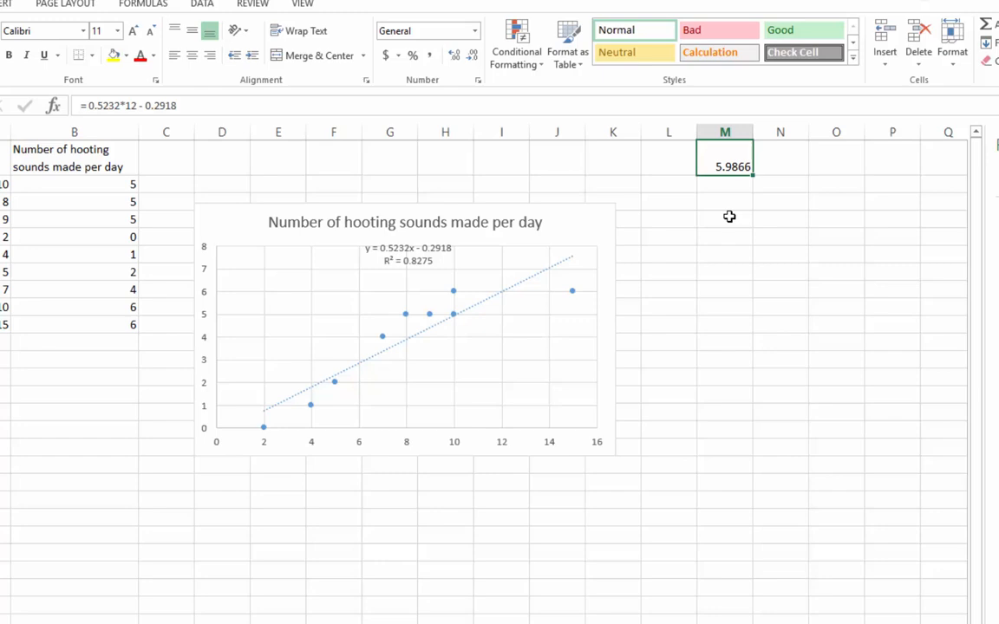
mouse_move(724, 187)
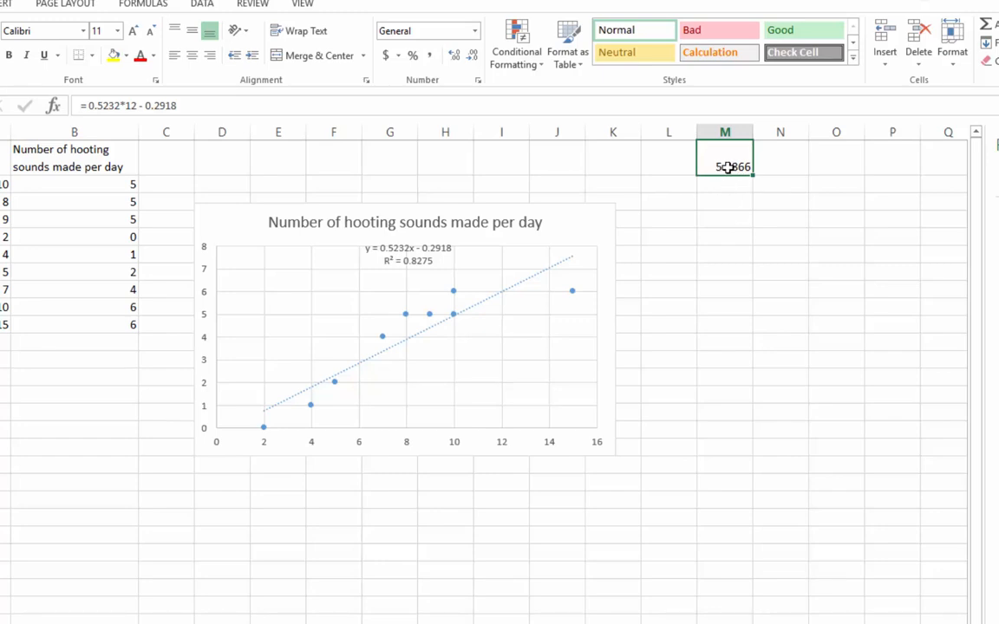
Replace the fixed 12 in M1's formula with a reference to cell L1.
left_click(130, 105)
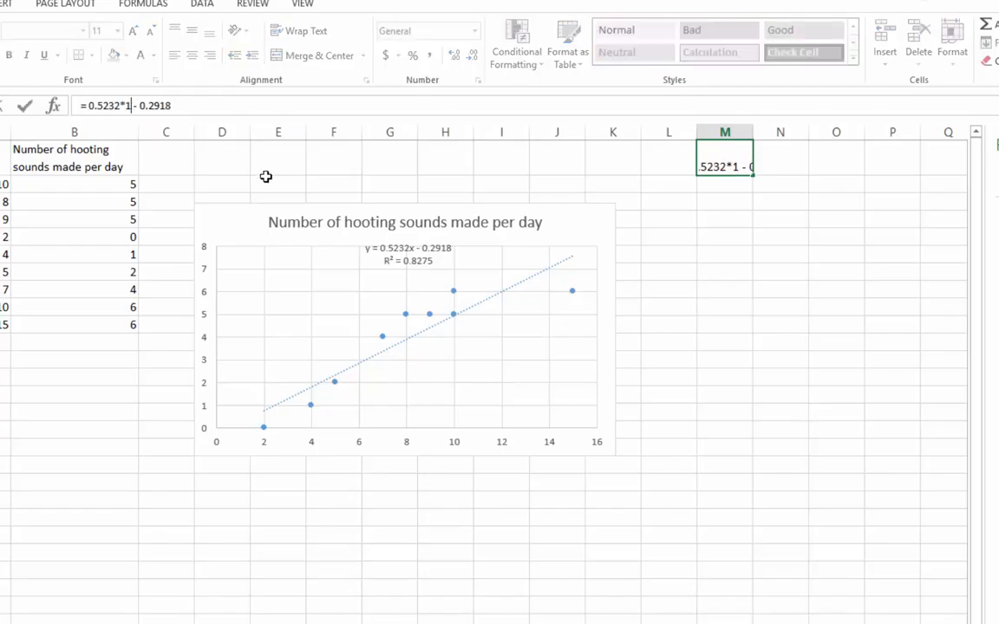
key("Backspace")
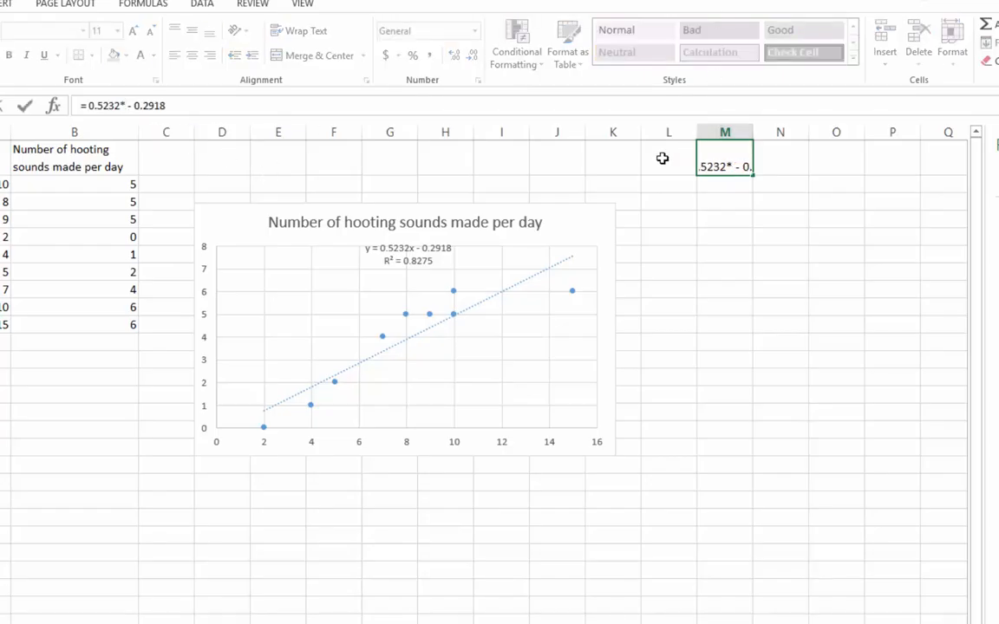
left_click(668, 167)
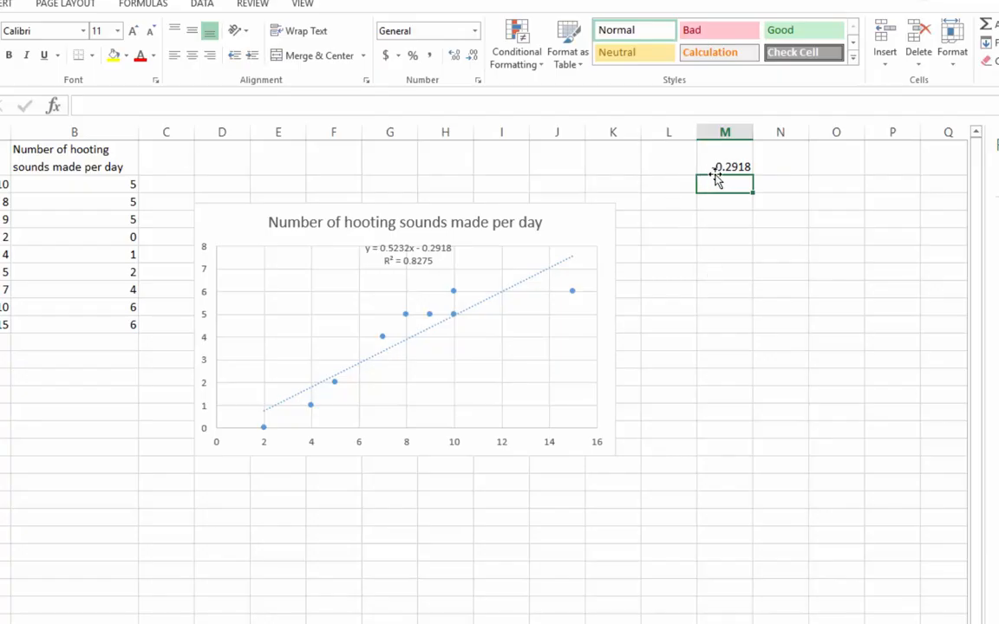
left_click(668, 159)
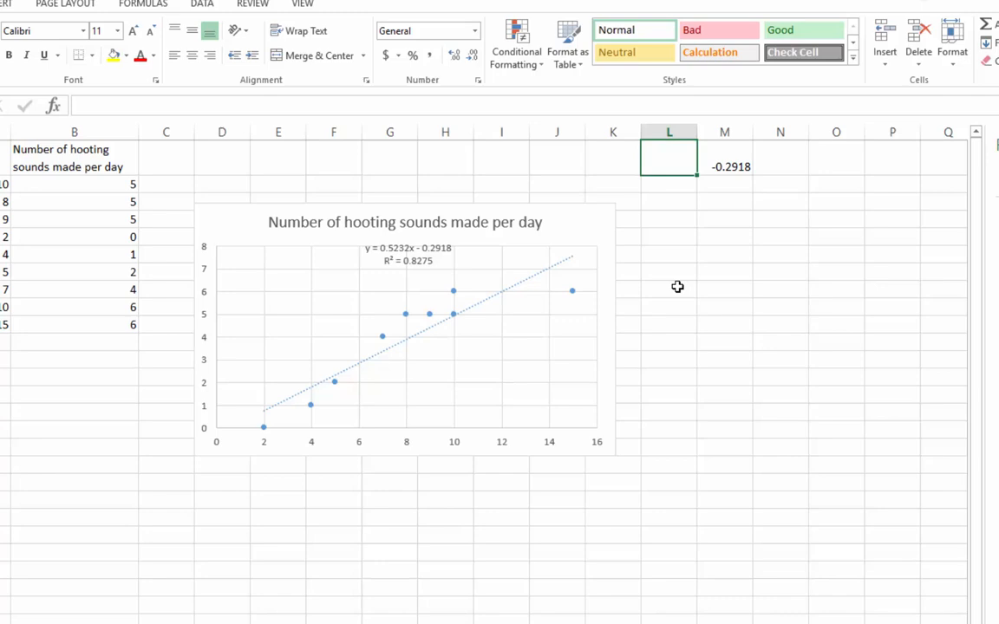
Enter x values 6, 15, 20 and 30 in L1:L4 so M1 predicts 2.8474.
type("6")
left_click(668, 219)
type("30")
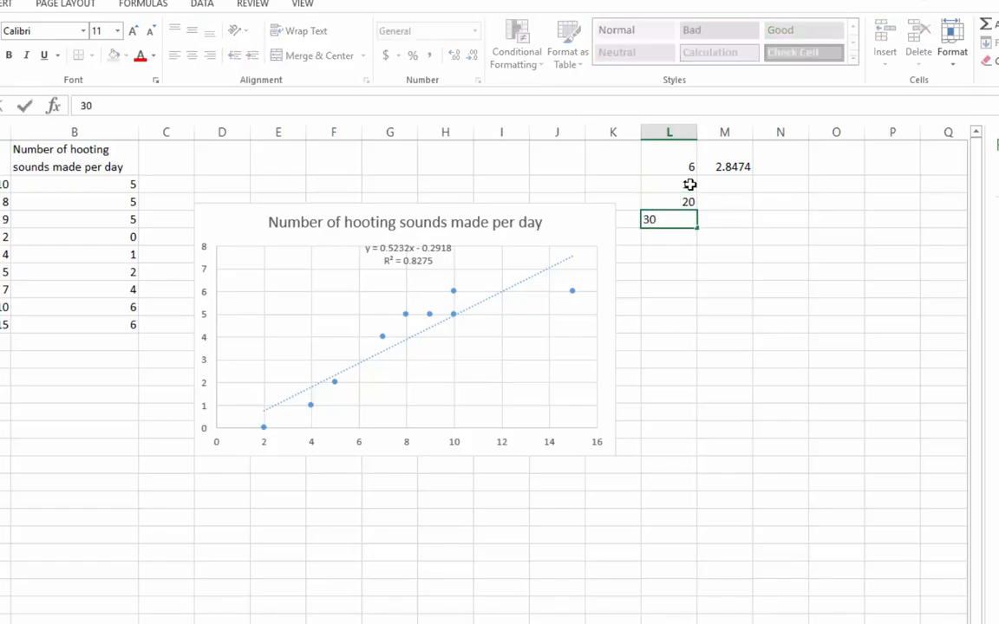
left_click(724, 166)
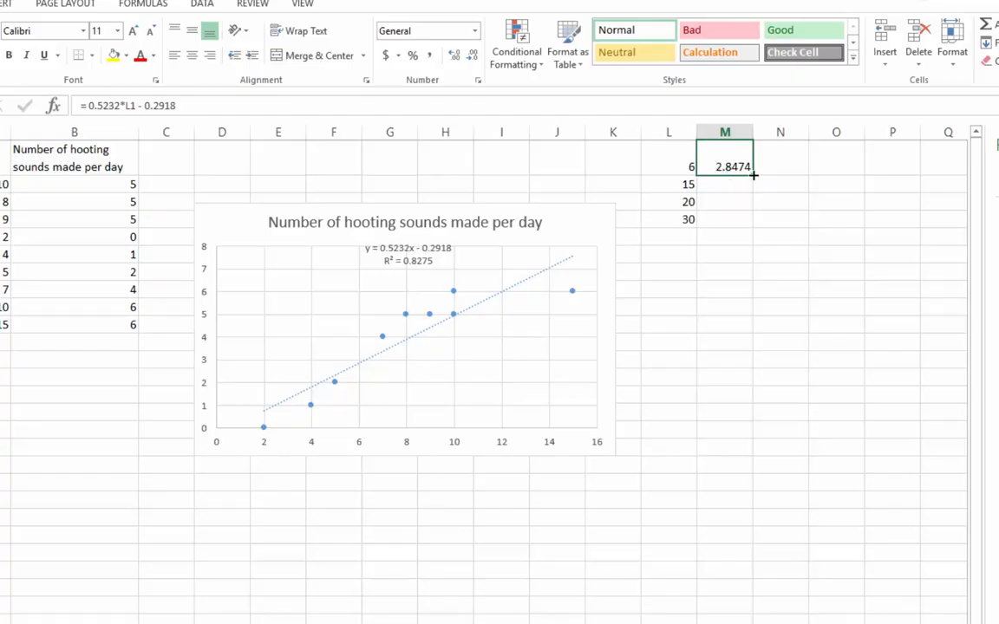
Fill the prediction formula down to M4, giving 7.5562, 10.1722 and 15.4042.
left_click_drag(725, 166, 725, 222)
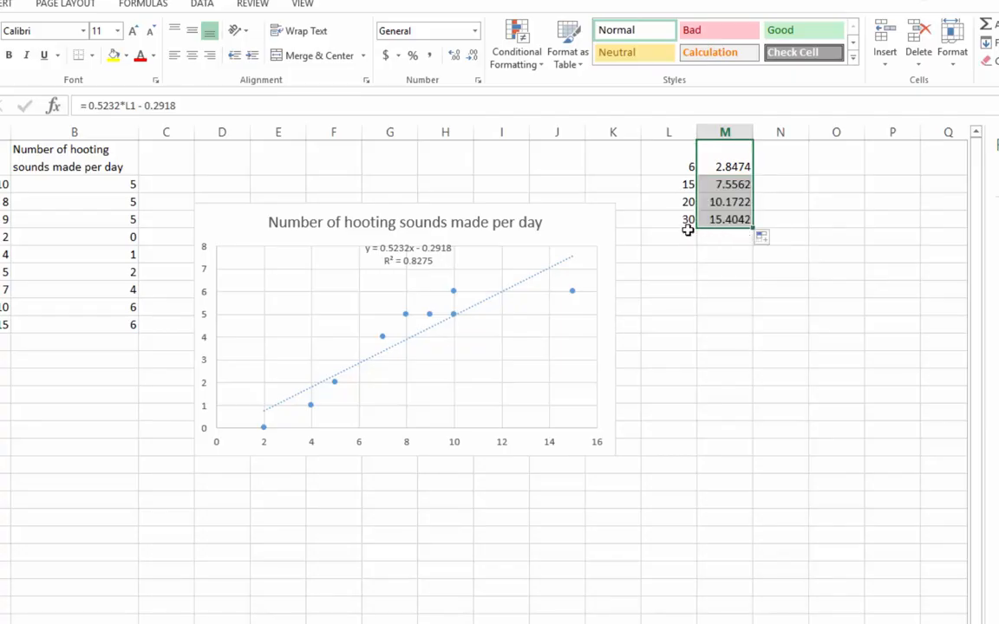
left_click(669, 219)
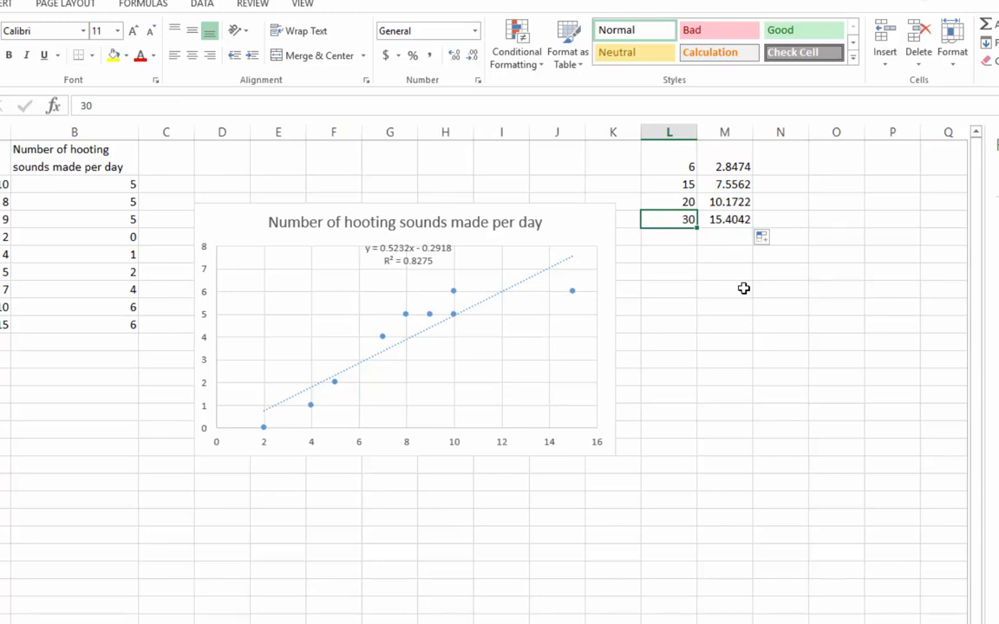
mouse_move(734, 237)
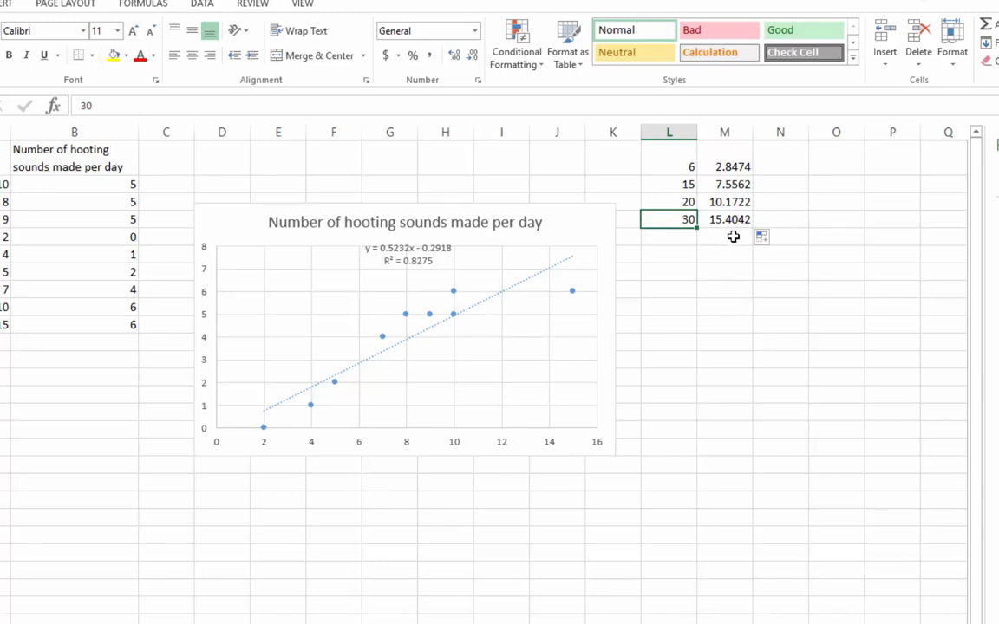
mouse_move(599, 430)
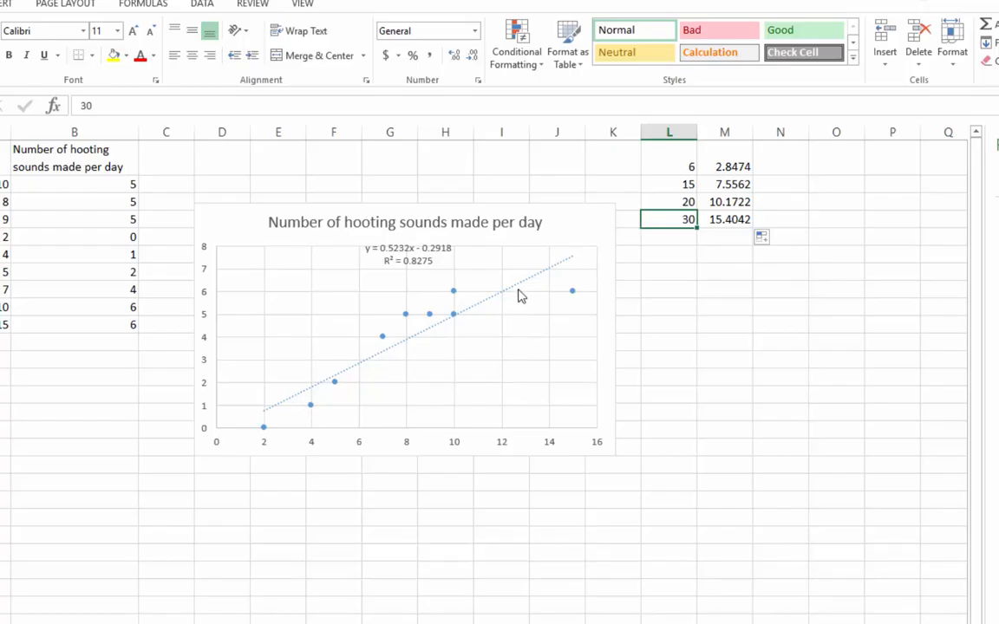
mouse_move(519, 289)
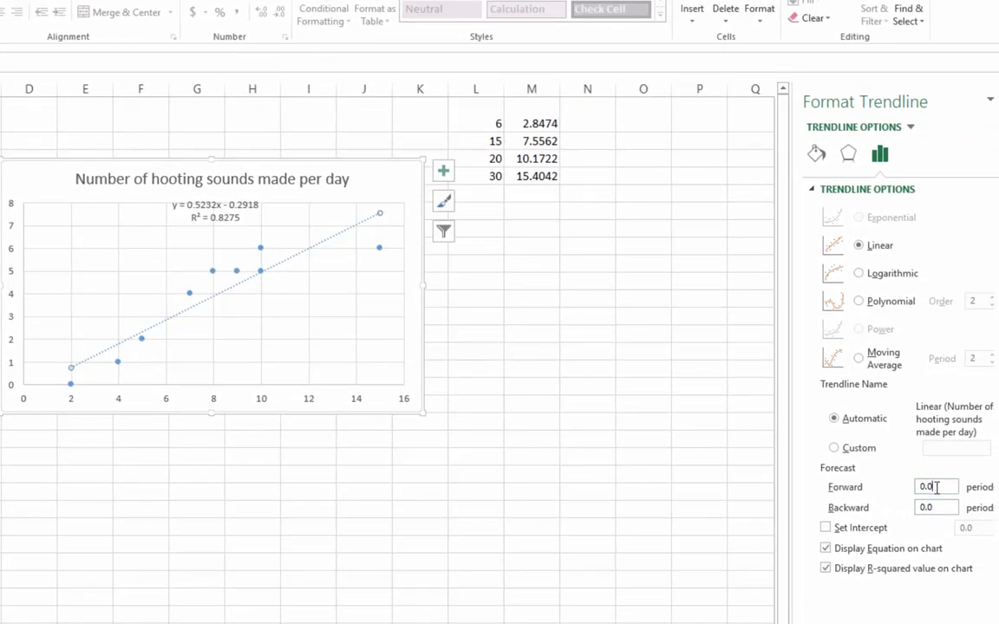
Forecast the trendline 15 periods forward so it reaches x = 30.
triple_click(935, 487)
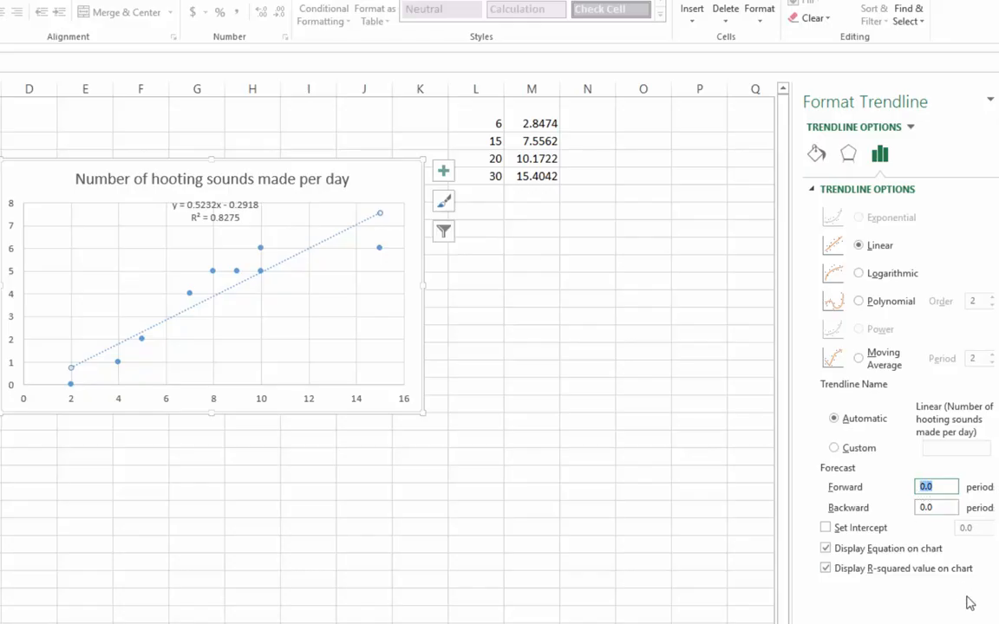
type("1")
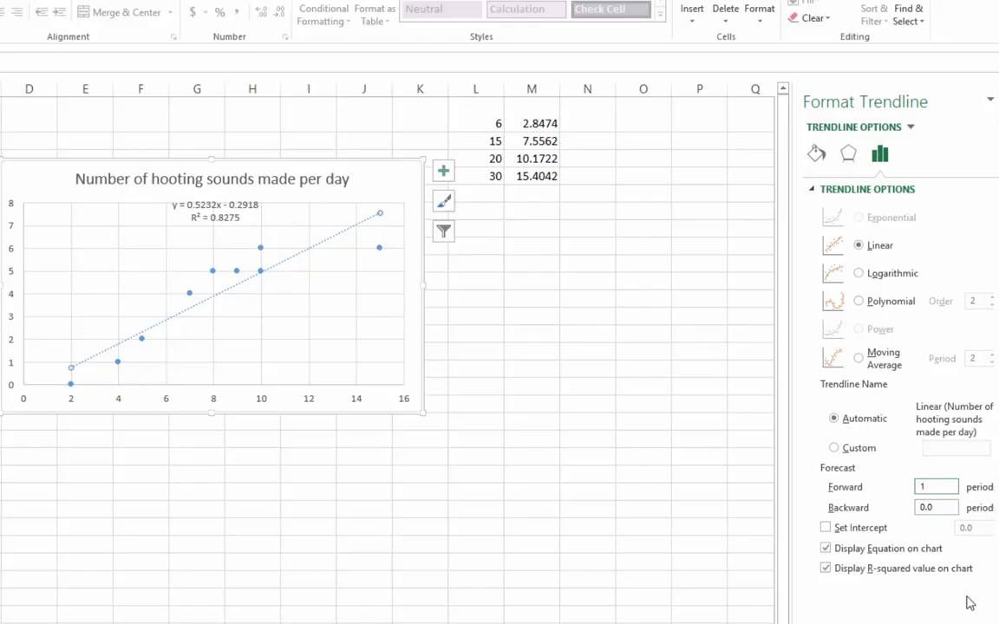
type("15")
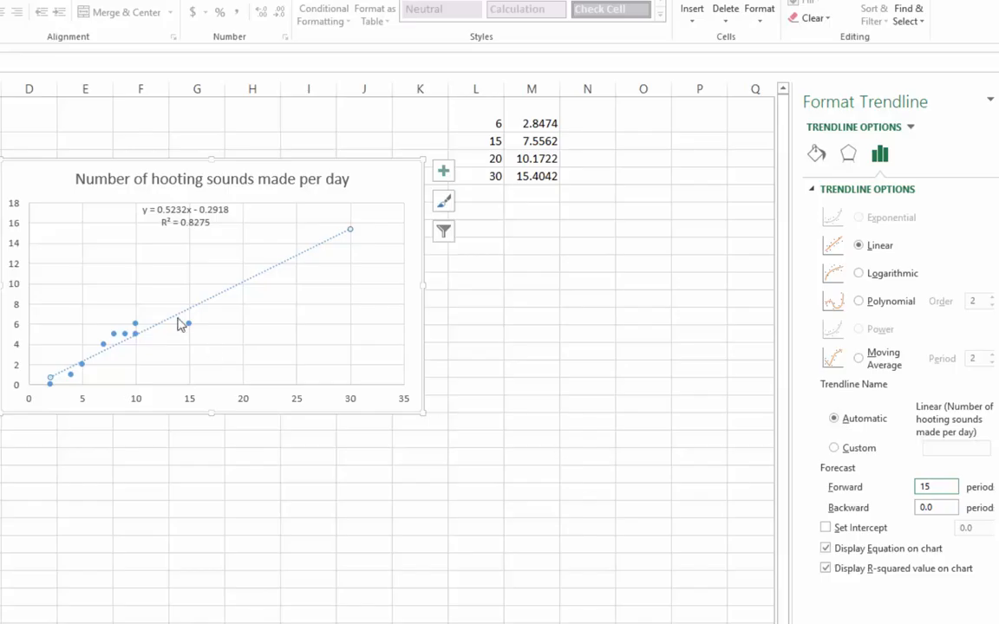
mouse_move(50, 382)
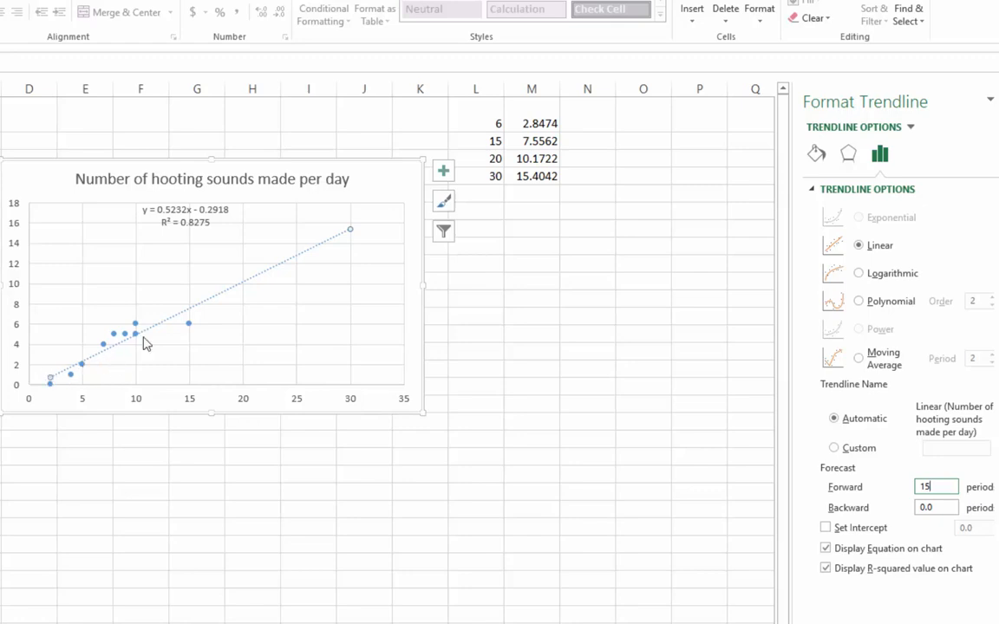
mouse_move(298, 266)
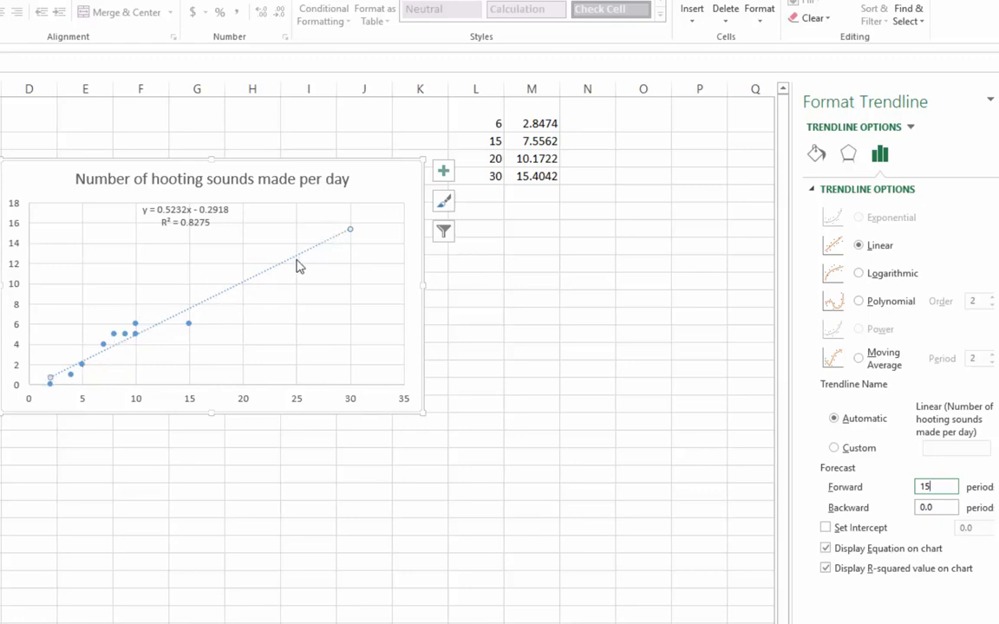
mouse_move(354, 377)
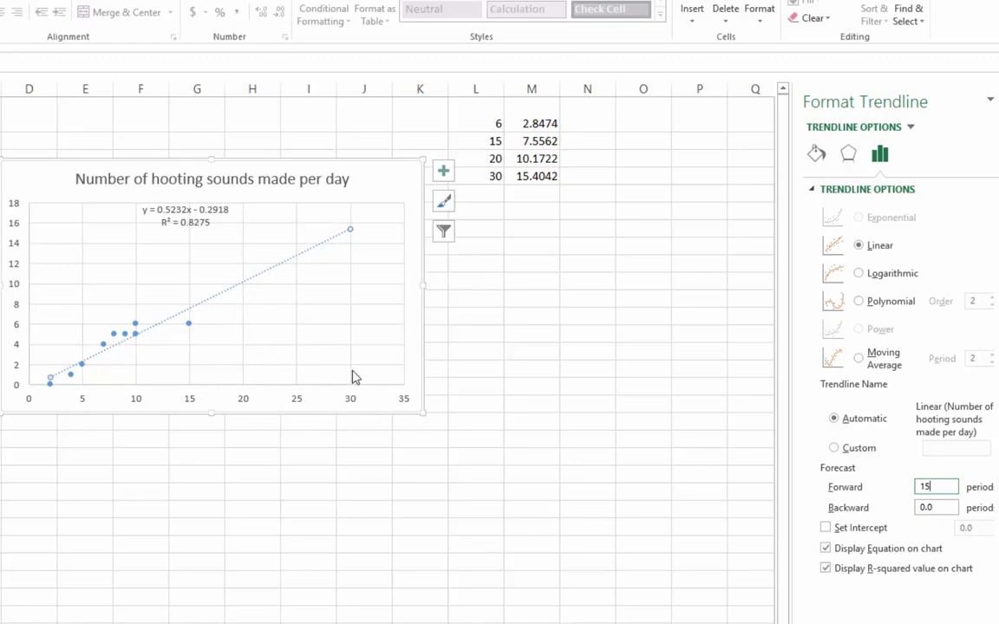
mouse_move(22, 238)
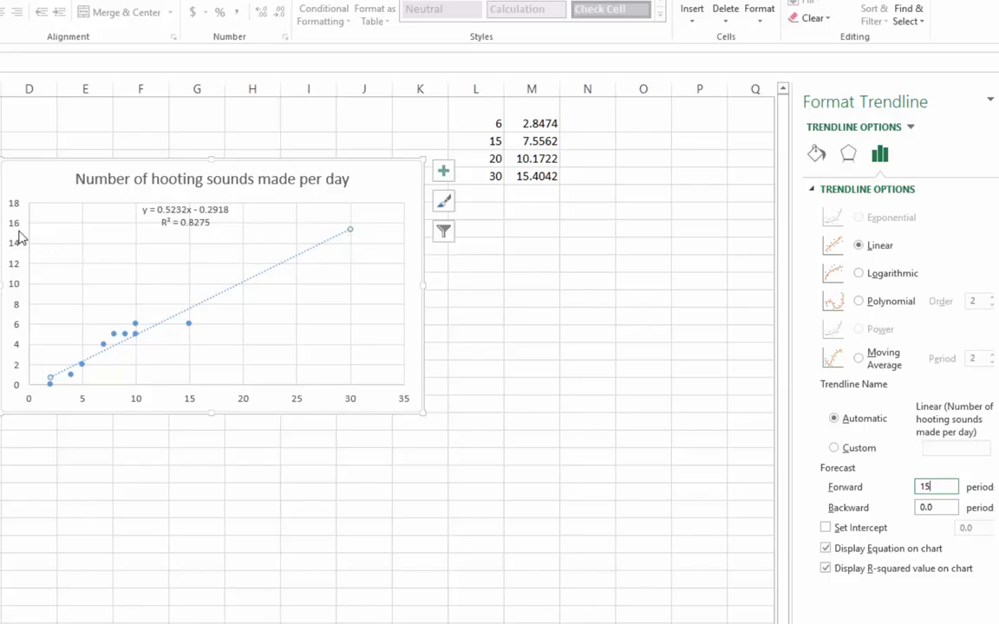
mouse_move(19, 238)
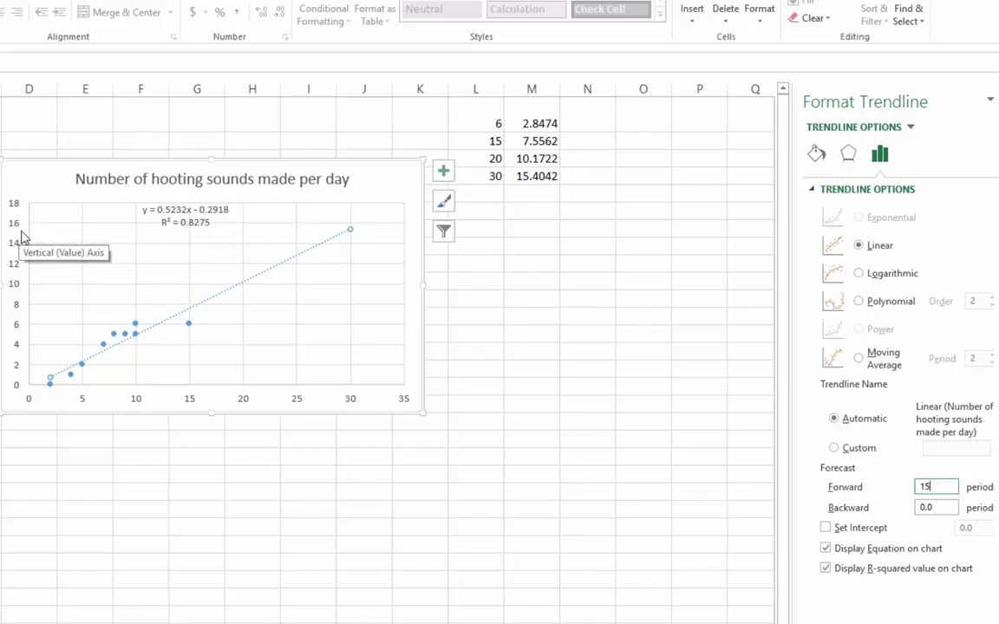